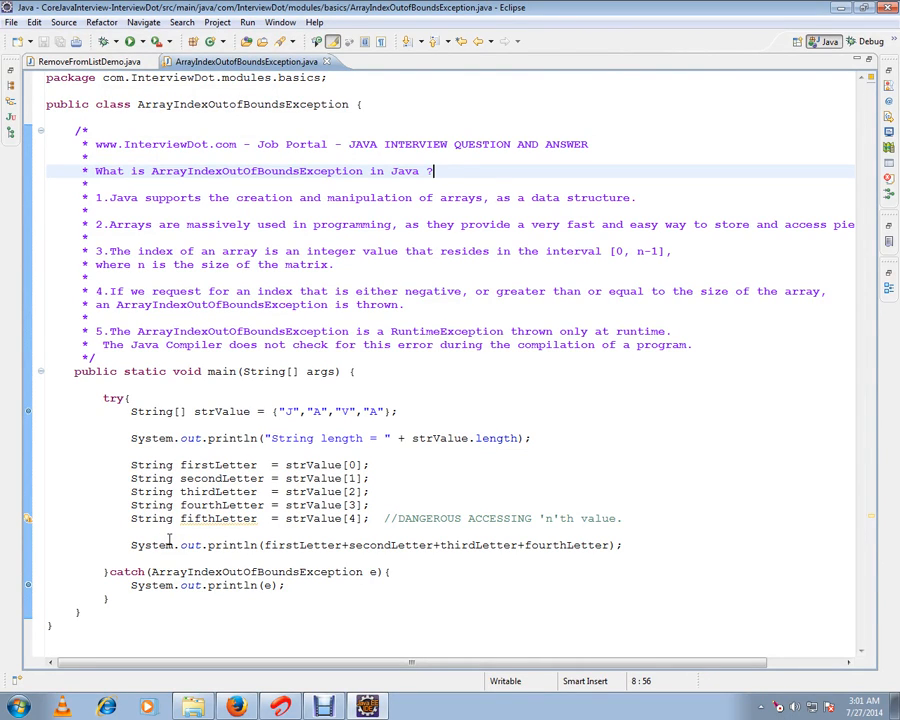
# Debug the demo class as a Java Application, printing the string length and ArrayIndexOutOfBoundsException
pyautogui.doubleClick(164, 144)
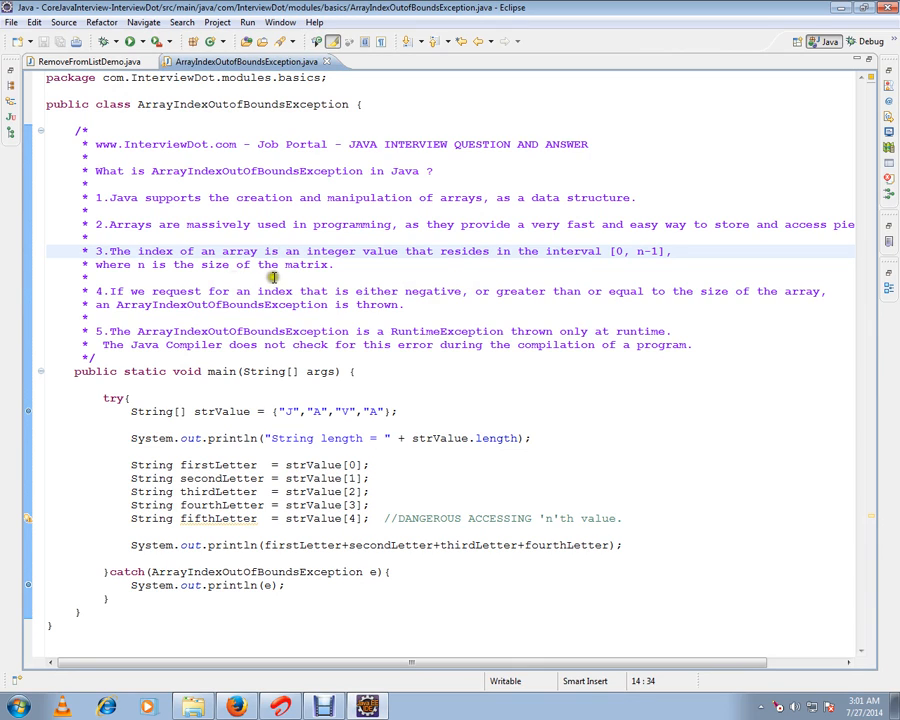
pyautogui.click(378, 264)
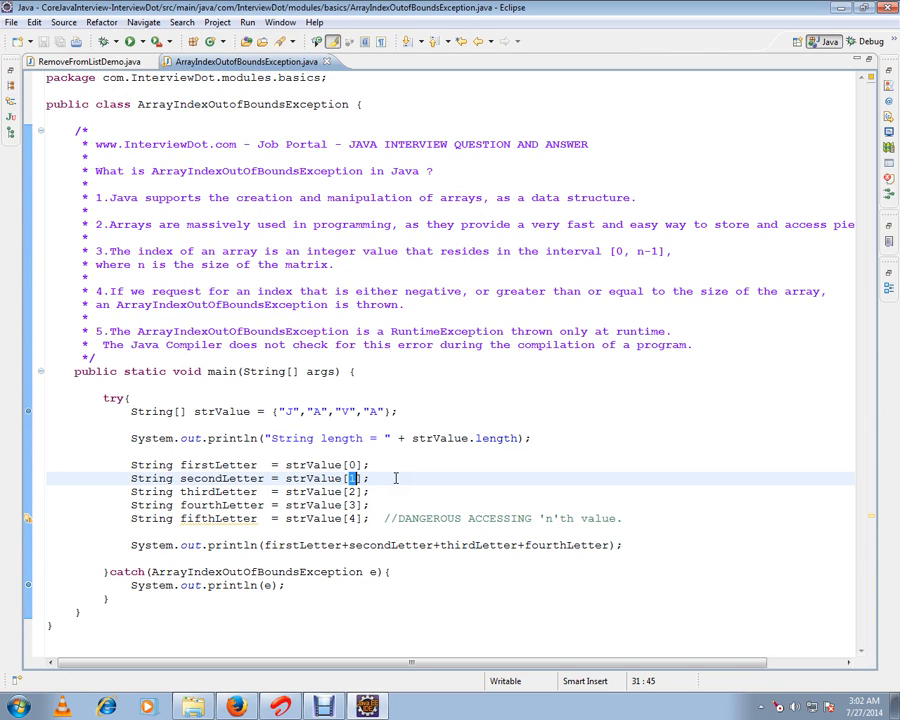
pyautogui.moveTo(418, 380)
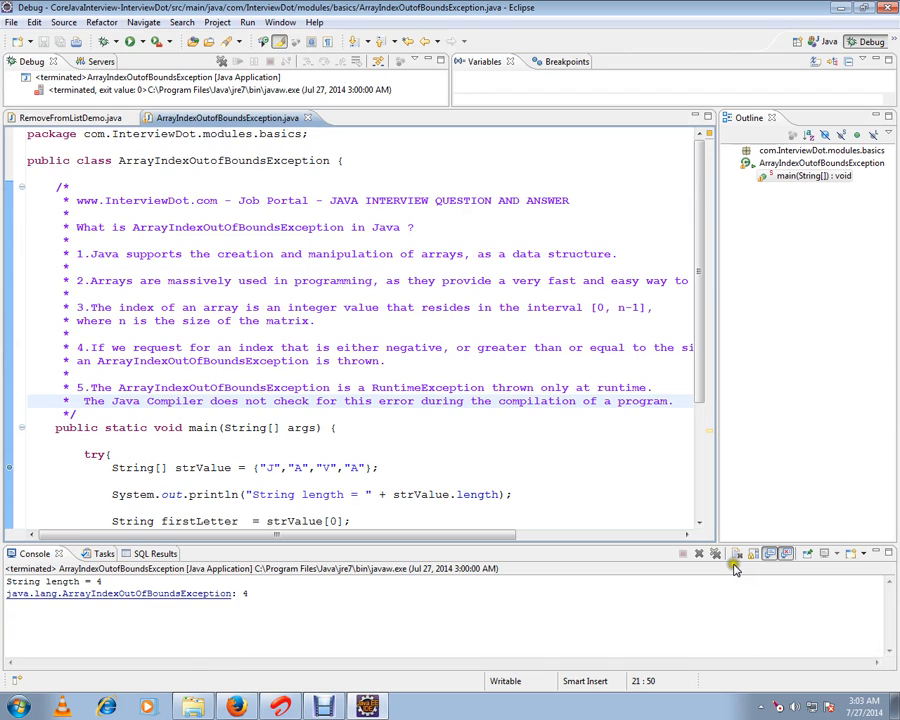
# Relaunch in debug so the thread suspends at the catch statement after the length prints
pyautogui.rightClick(358, 400)
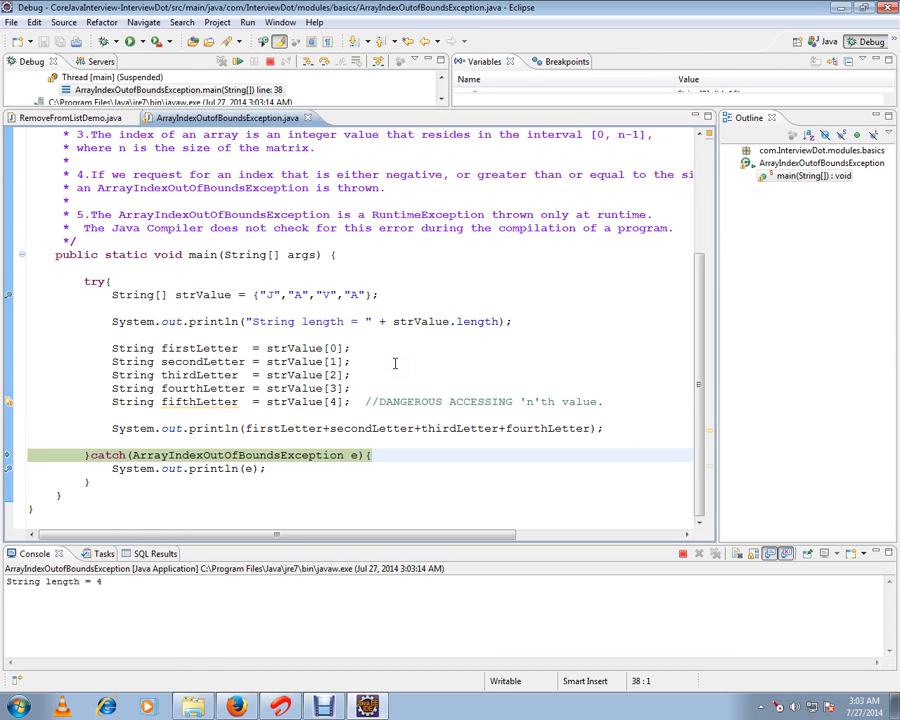
# Step past the catch line so the console prints the ArrayIndexOutOfBoundsException
pyautogui.doubleClick(230, 456)
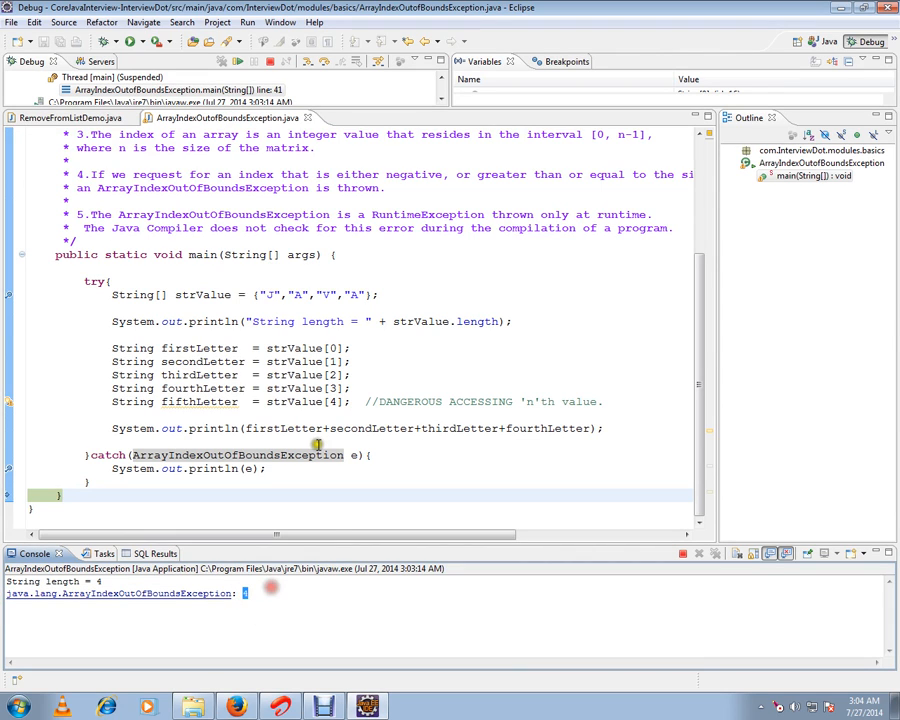
pyautogui.click(336, 402)
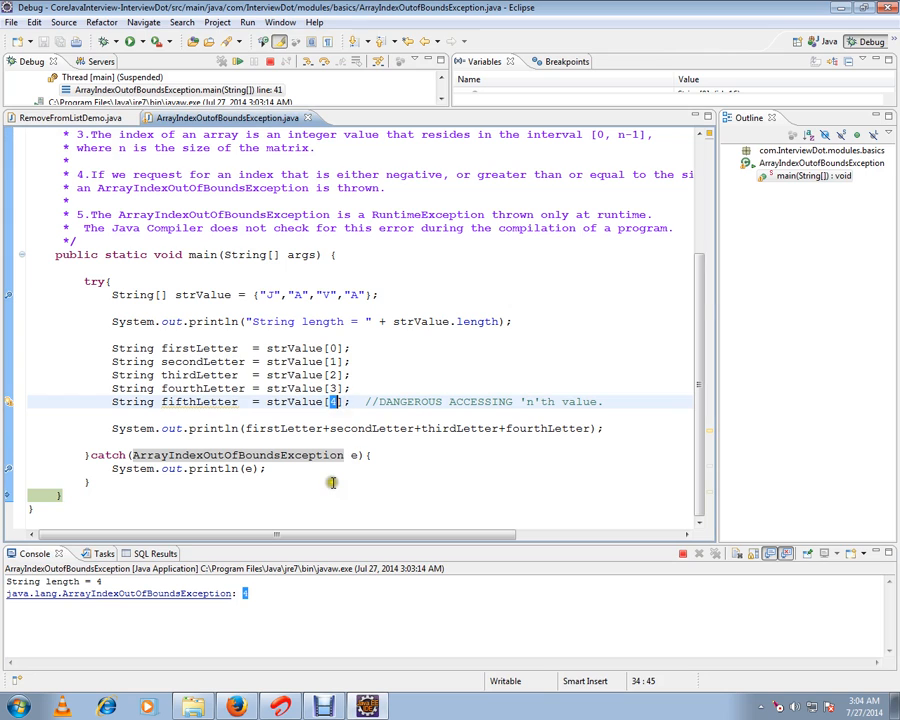